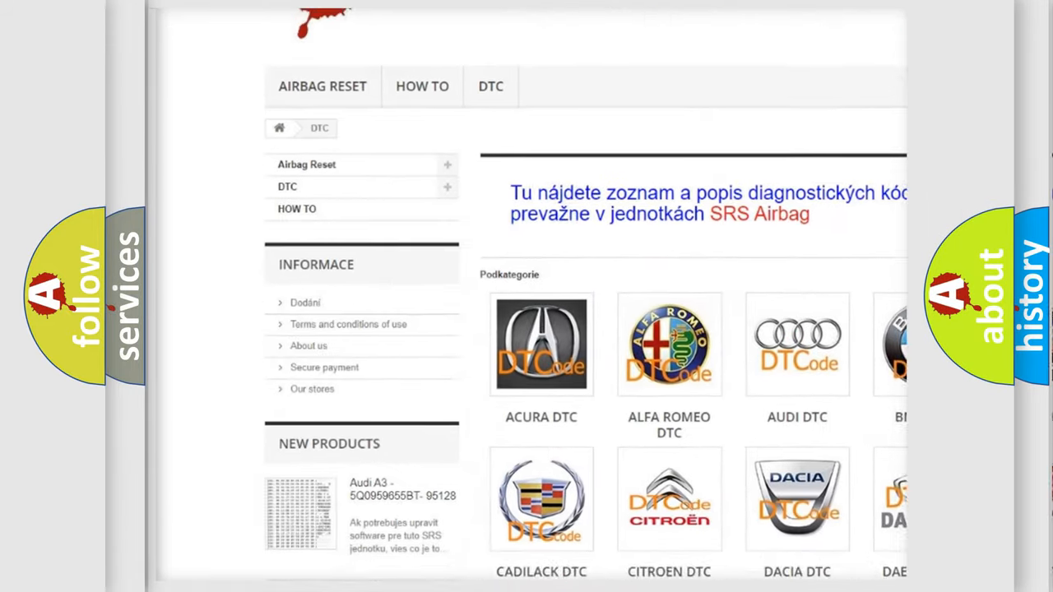
scroll(down, 3)
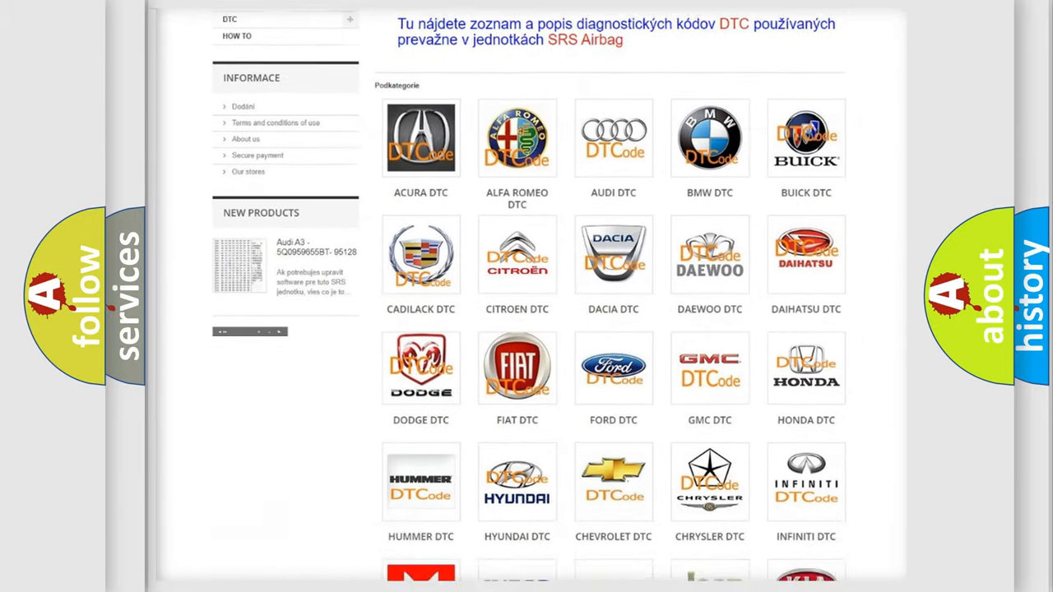
scroll(down, 3)
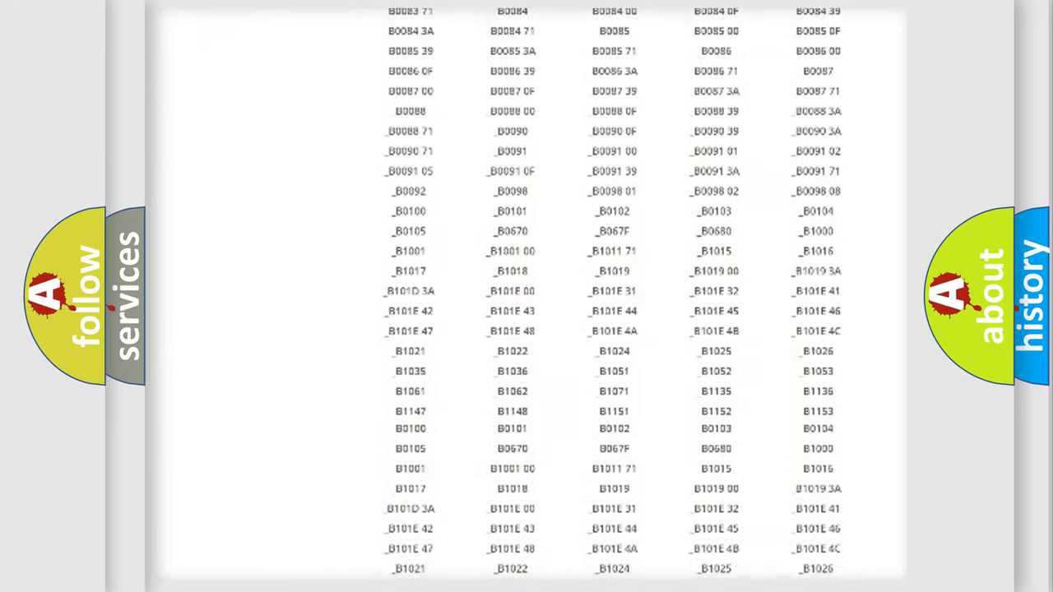
scroll(down, 3)
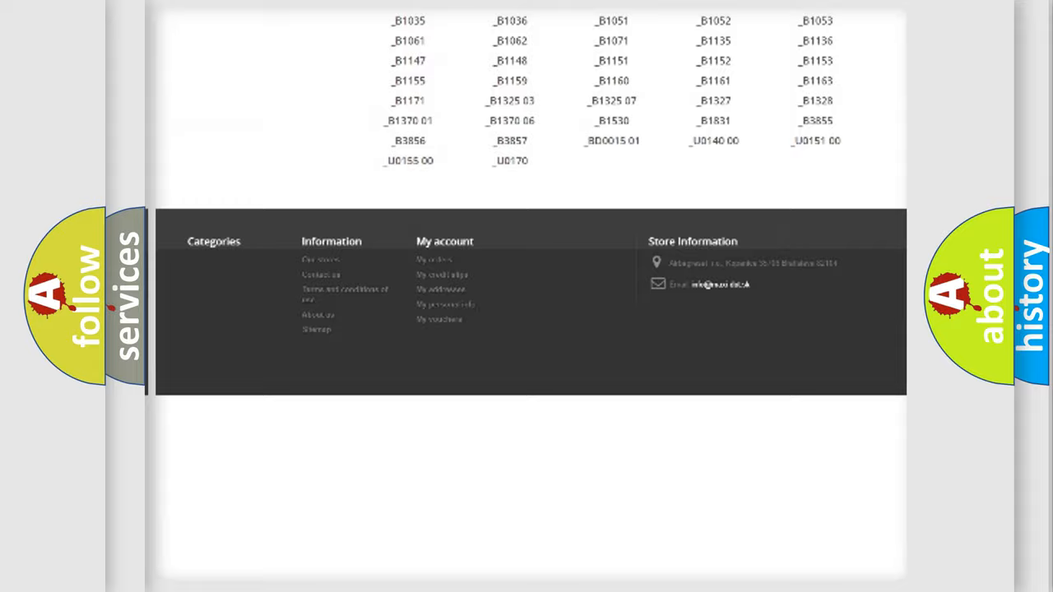